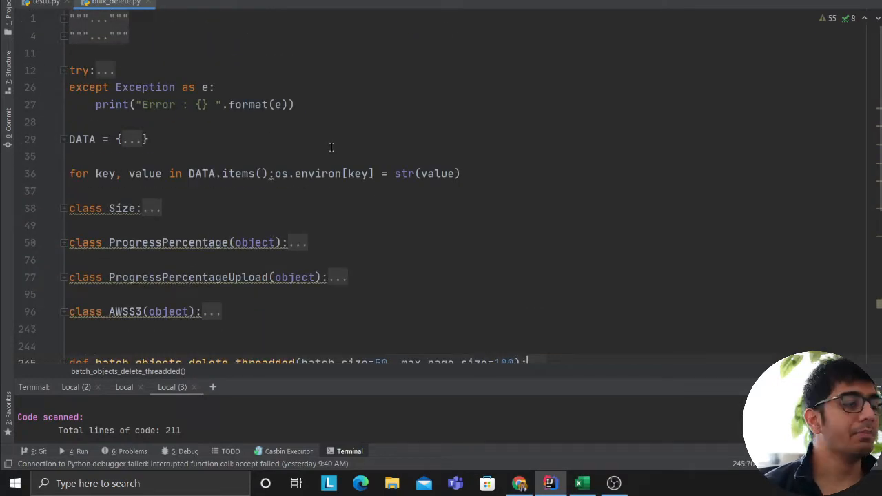
- Scroll to the AWSS3 class and briefly expand then collapse its delete_object method
scroll("down", 3)
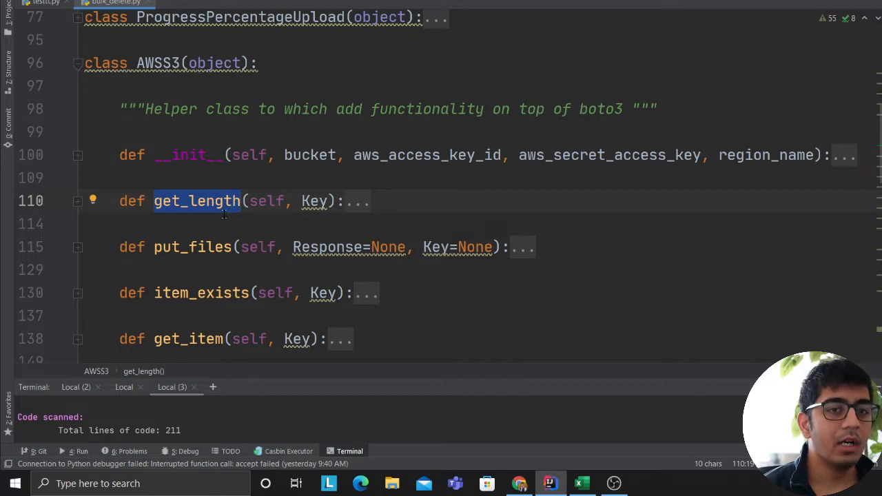
scroll("down", 3)
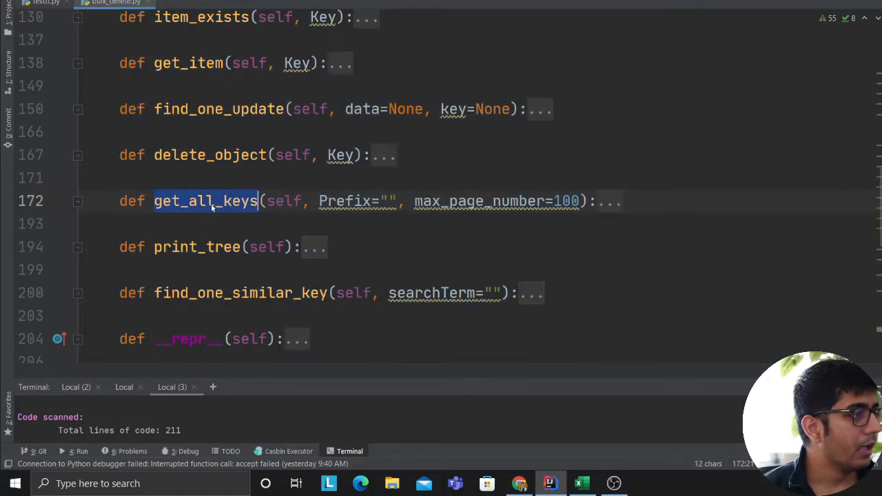
left_click(77, 154)
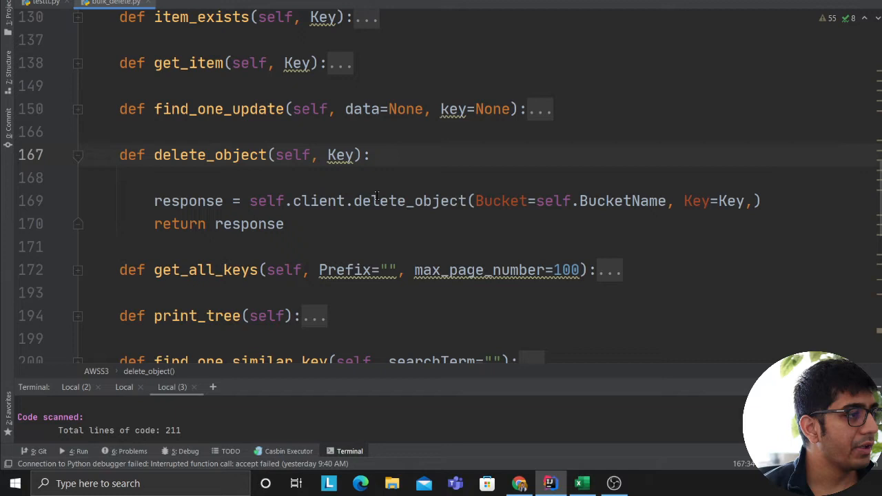
left_click(78, 155)
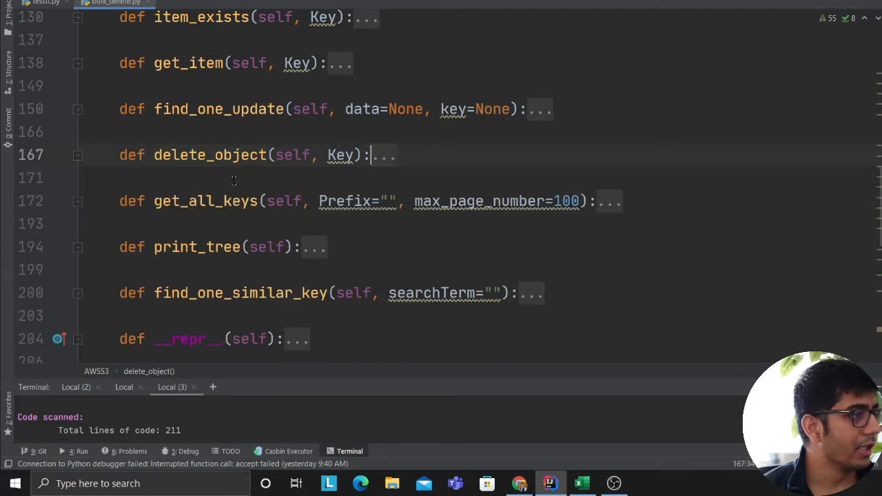
- Expand the get_all_keys method to read its paginator-based key listing
double_click(205, 202)
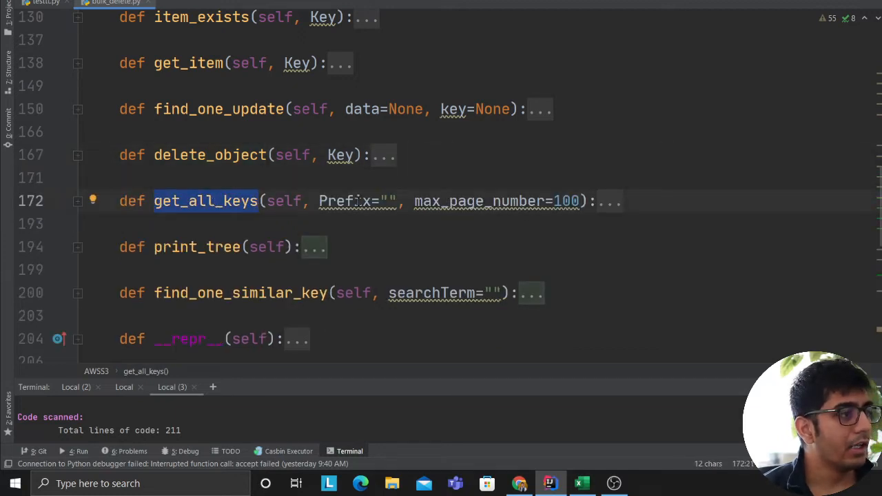
mouse_move(513, 214)
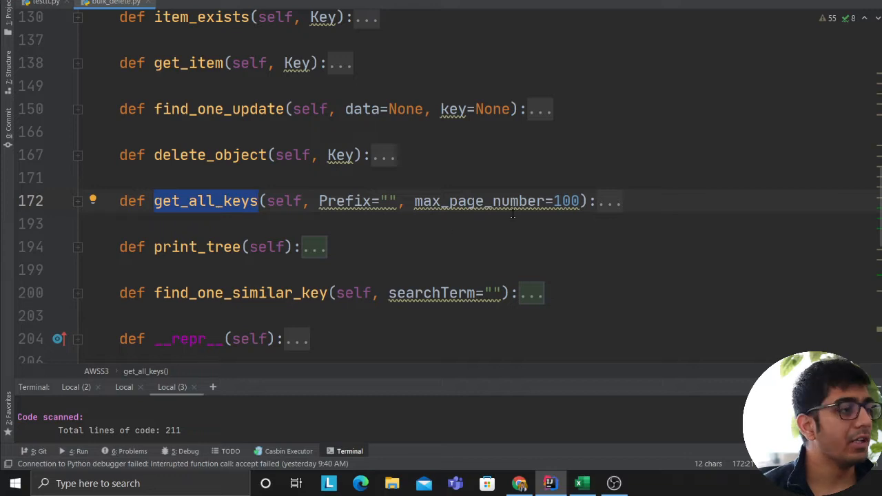
left_click(77, 201)
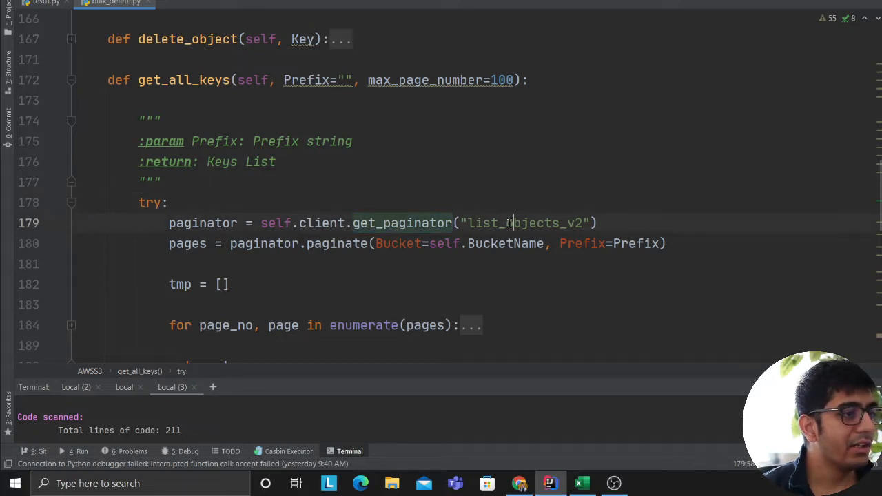
double_click(523, 223)
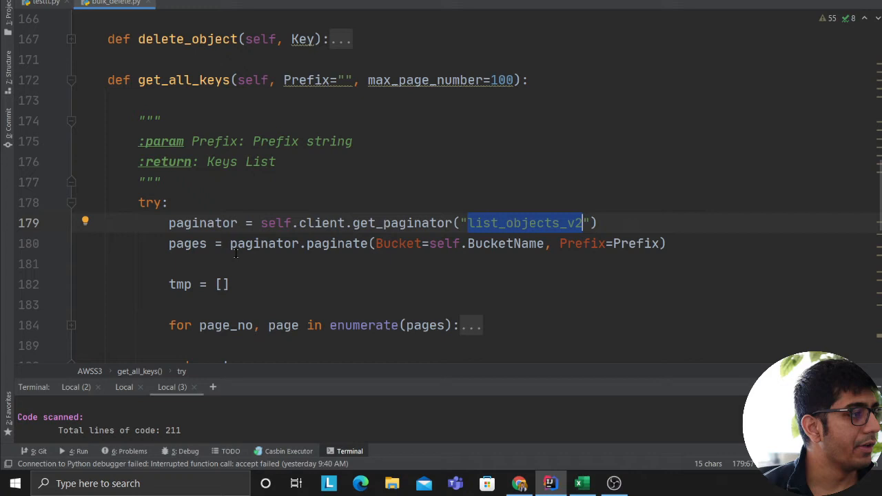
double_click(188, 243)
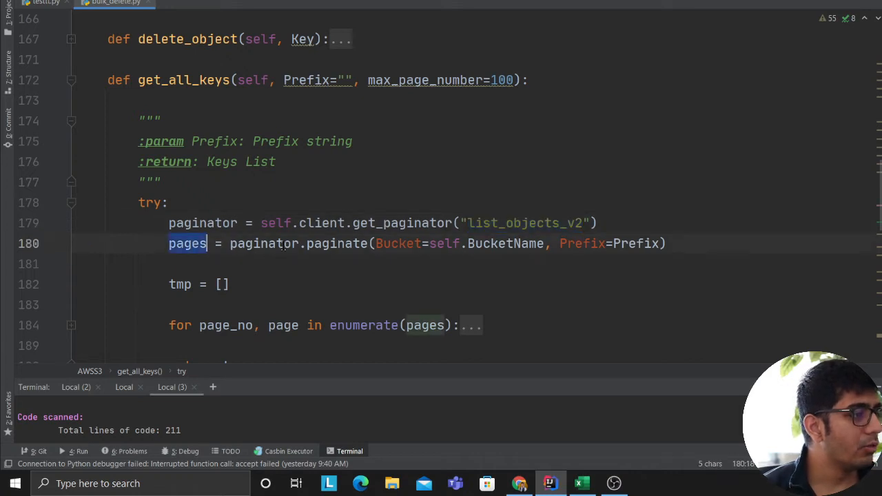
double_click(398, 242)
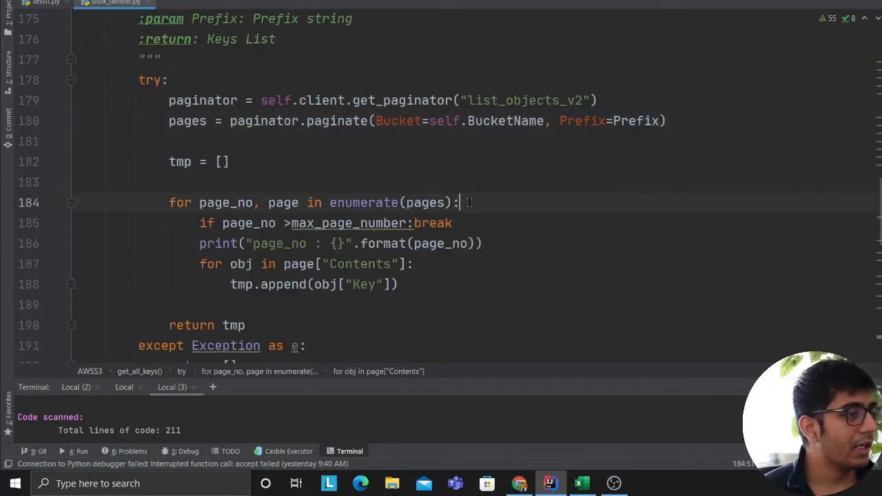
double_click(226, 203)
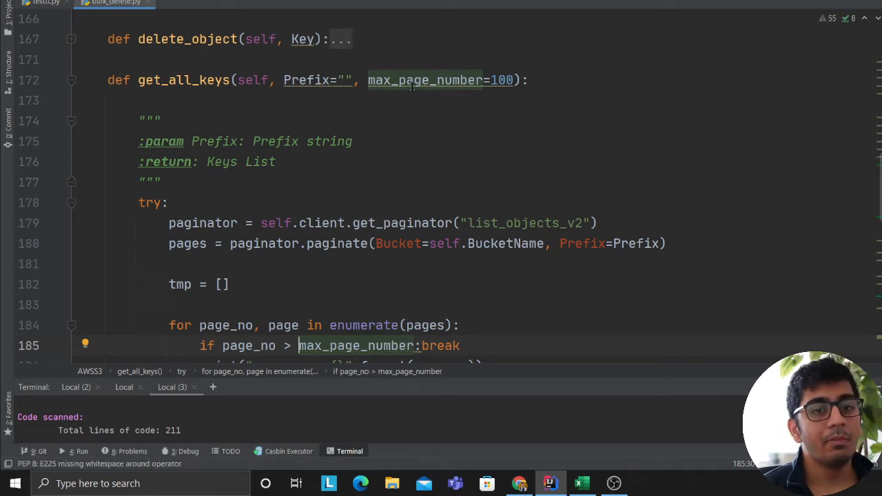
scroll("down", 3)
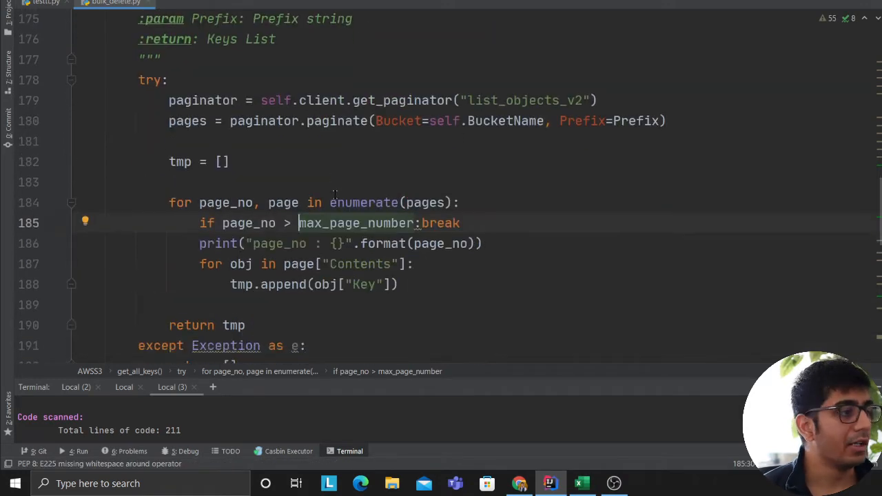
double_click(248, 224)
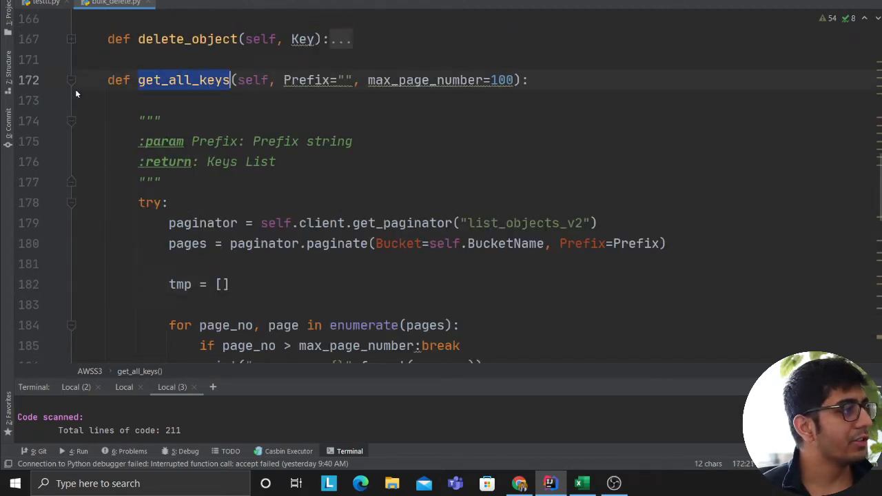
- Fold get_all_keys, scroll to the timed batch-deletion call at the end, and bring up the window switcher
left_click(72, 80)
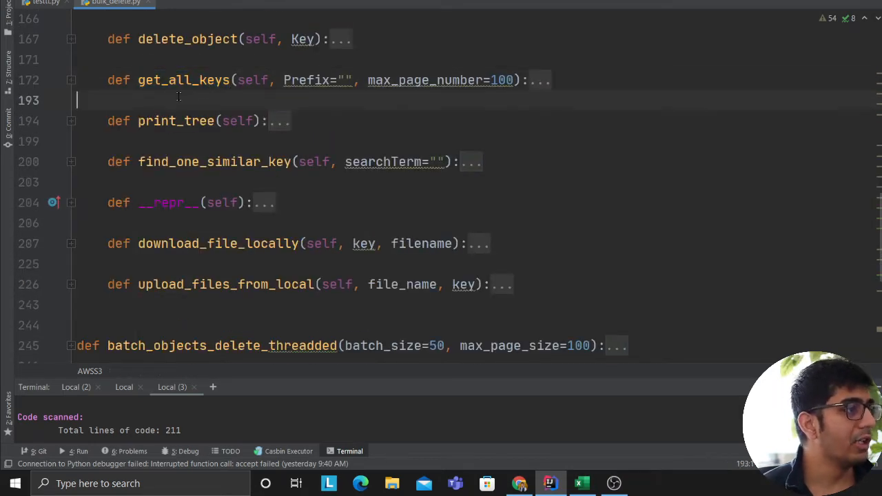
double_click(306, 80)
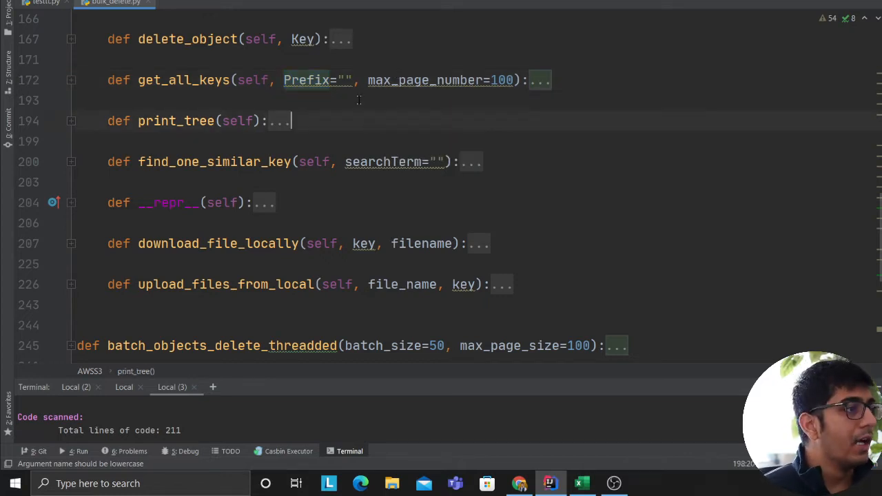
scroll("down", 3)
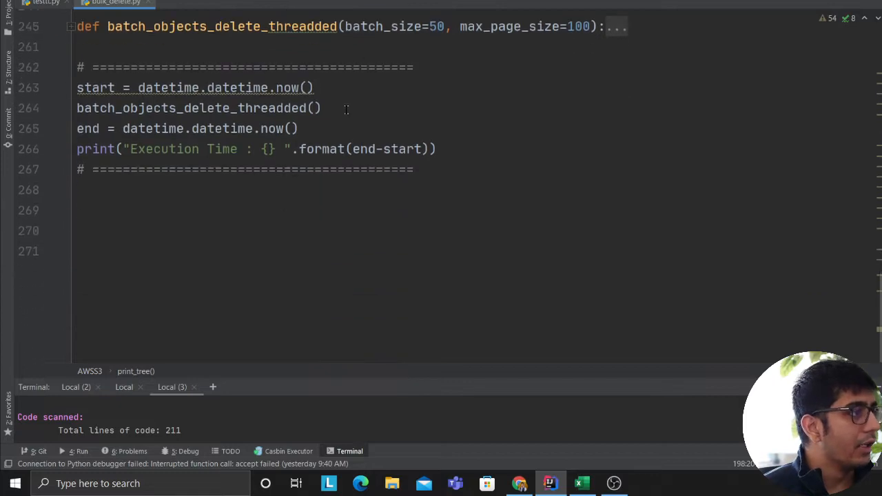
key("alt+tab")
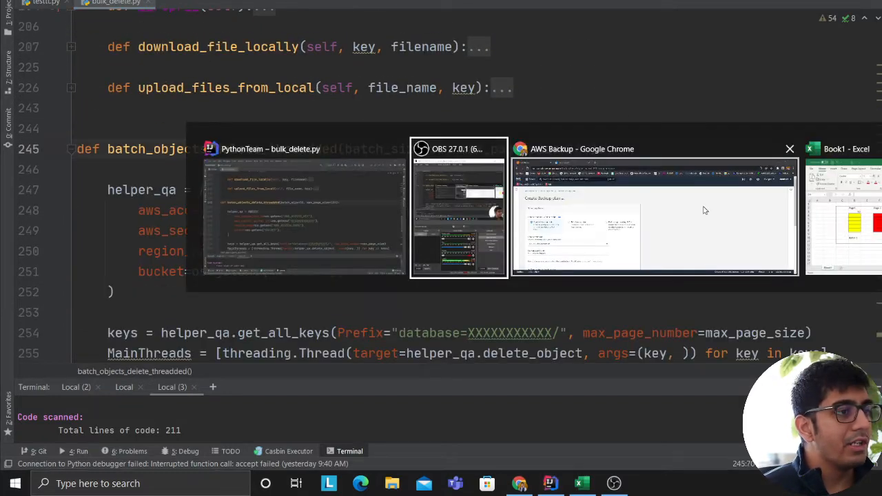
left_click(846, 149)
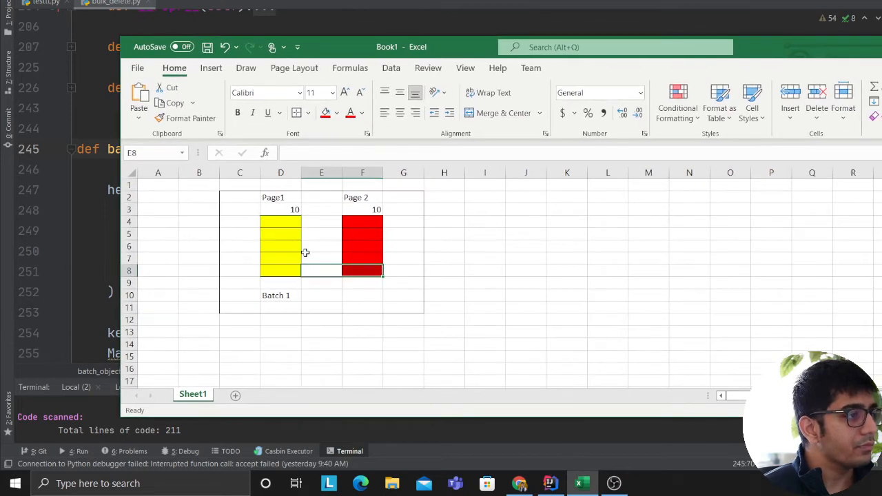
mouse_move(260, 212)
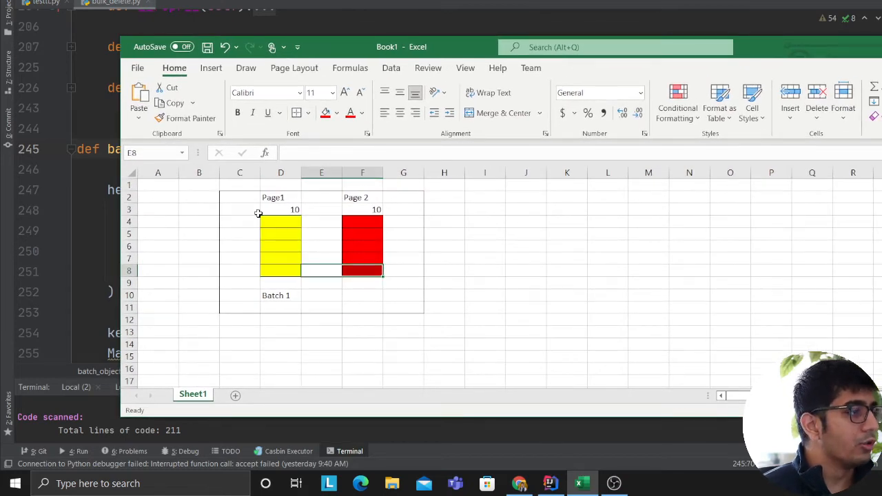
mouse_move(273, 216)
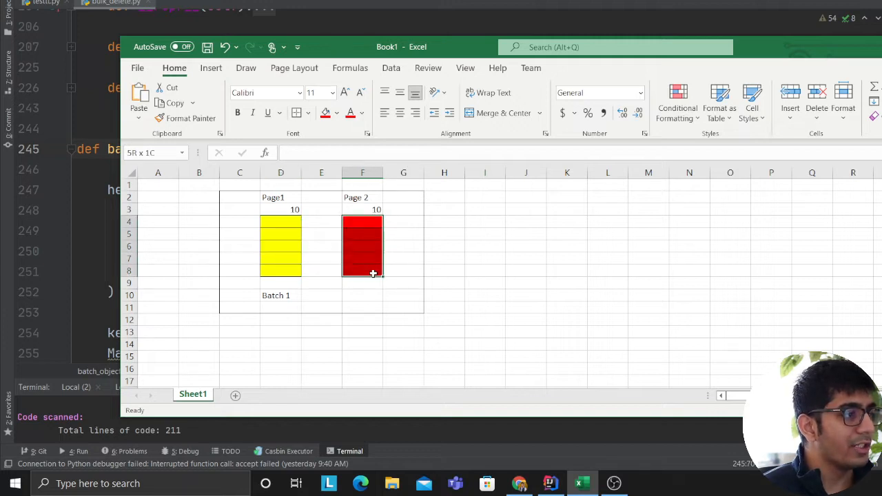
left_click_drag(372, 272, 422, 317)
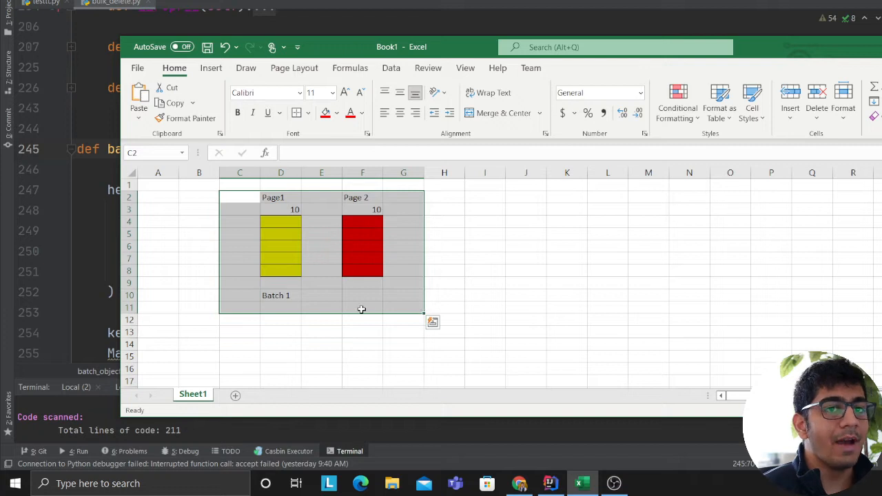
left_click(281, 295)
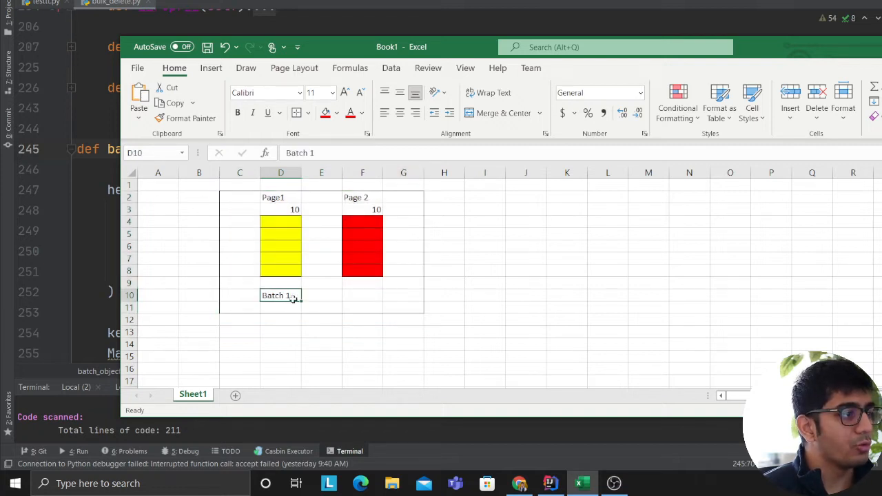
mouse_move(335, 281)
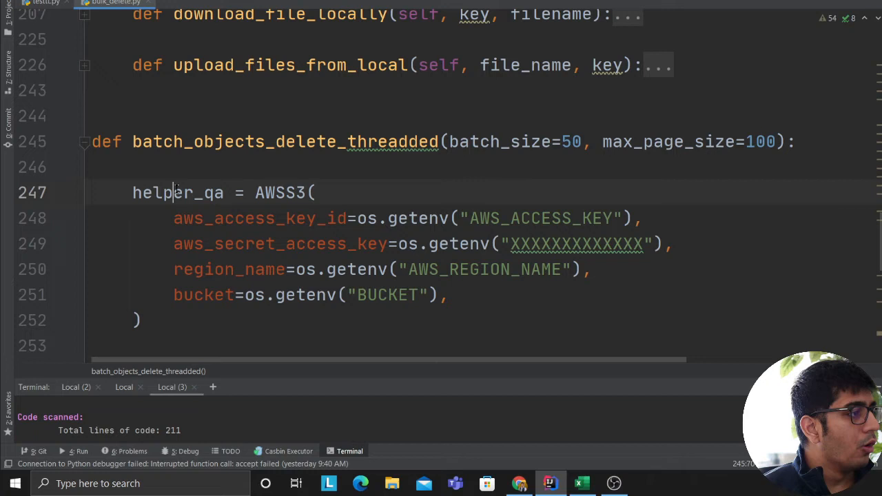
- Highlight the secret key placeholder, BUCKET variable and max_page_size argument in batch_objects_delete_threaded
double_click(278, 193)
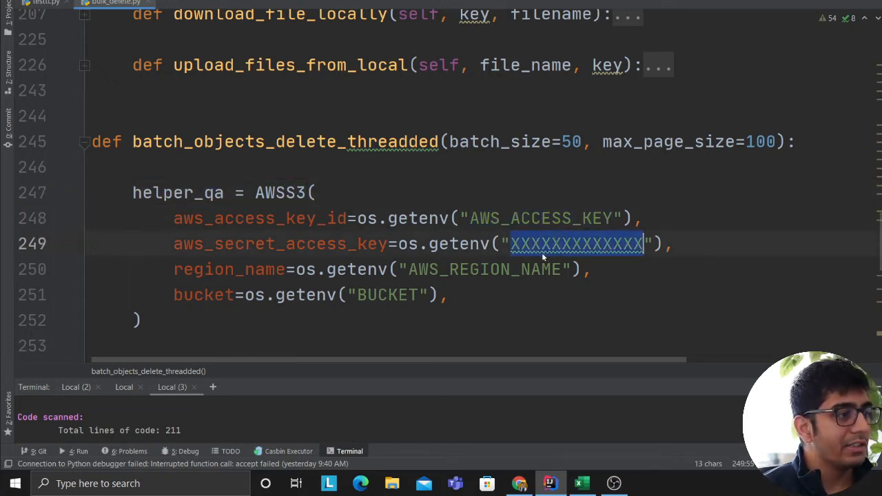
double_click(483, 269)
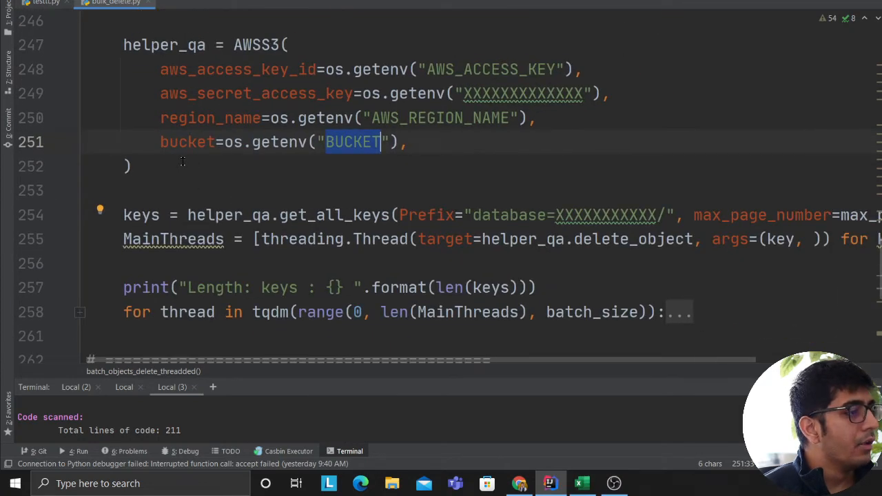
double_click(333, 215)
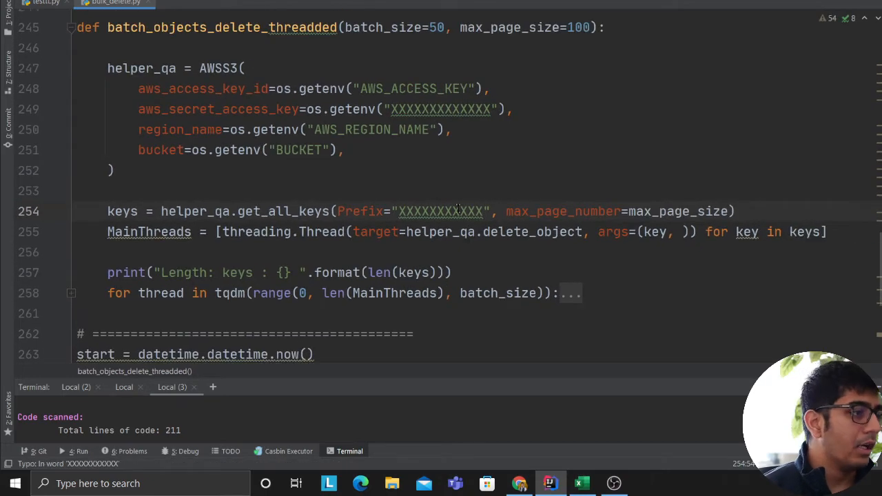
double_click(562, 212)
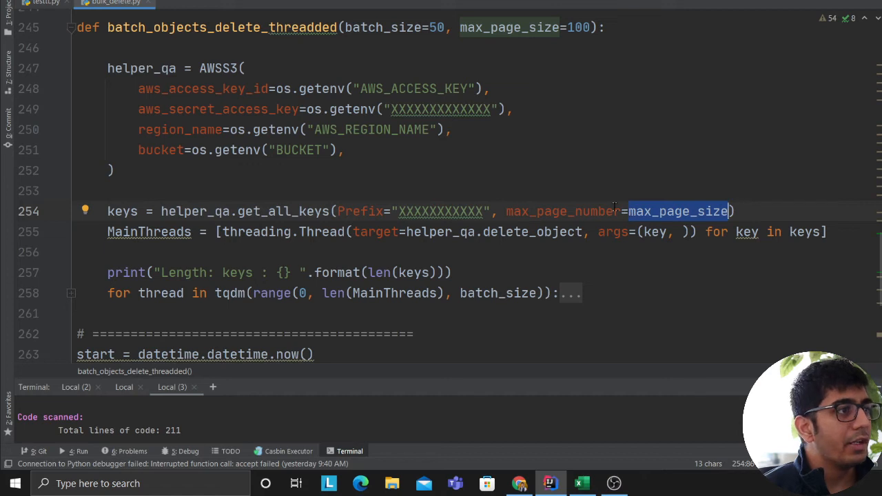
mouse_move(569, 157)
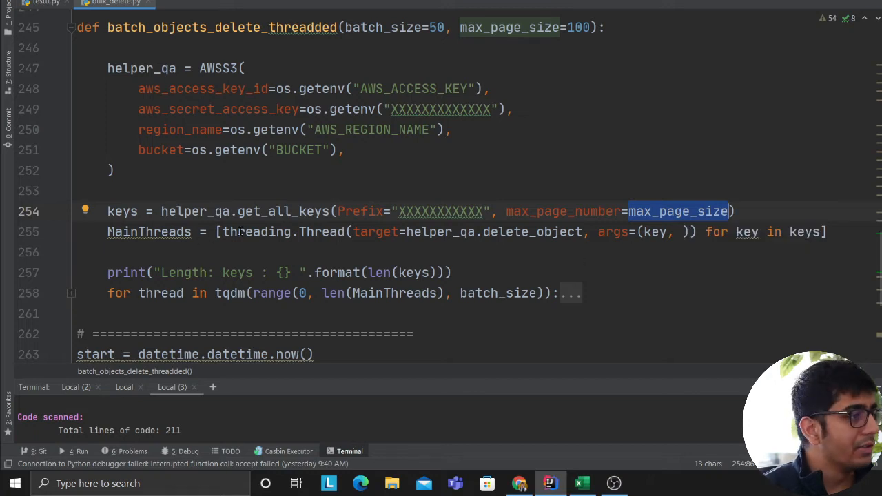
- Highlight the thread list comprehension over keys and the MainThreads variable in the batching loop
double_click(321, 231)
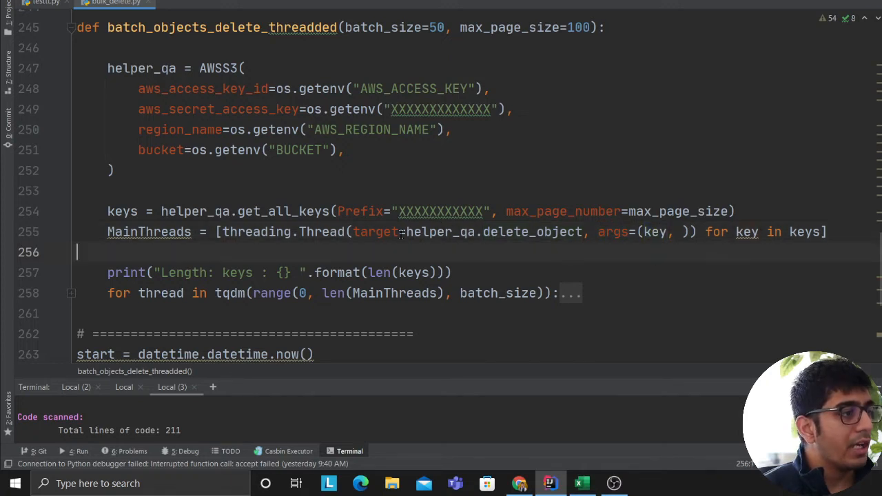
left_click_drag(402, 231, 689, 231)
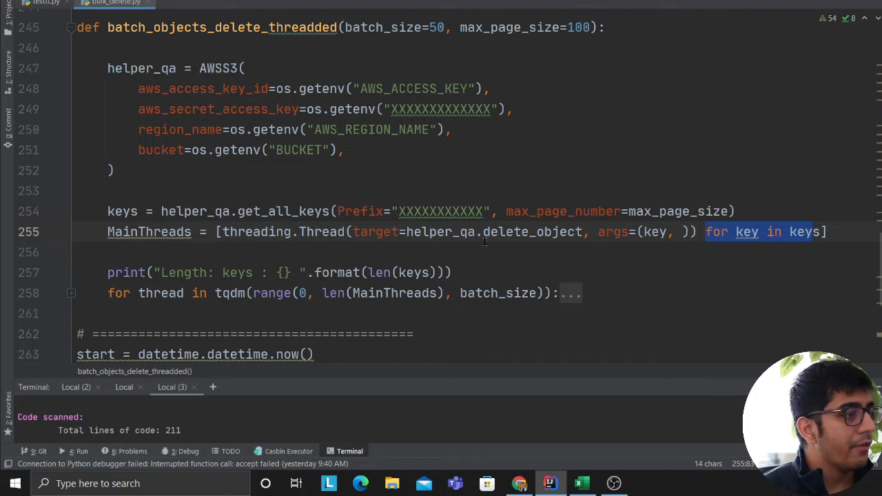
double_click(532, 231)
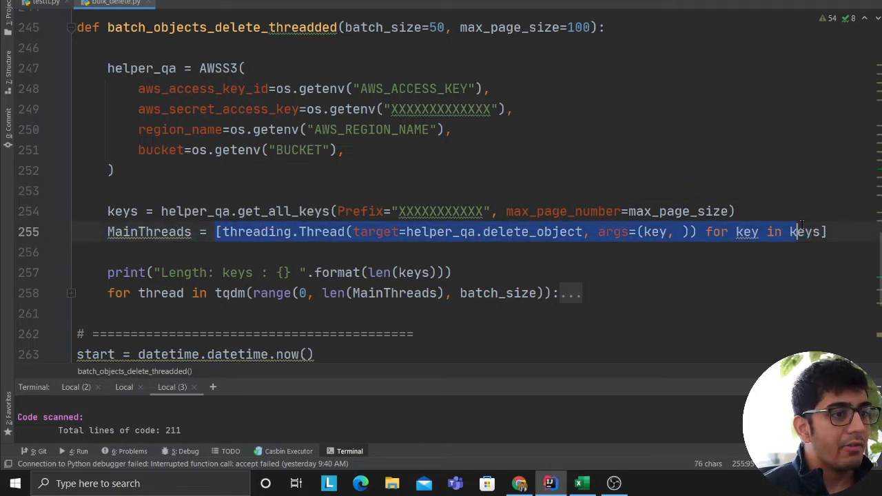
left_click(452, 273)
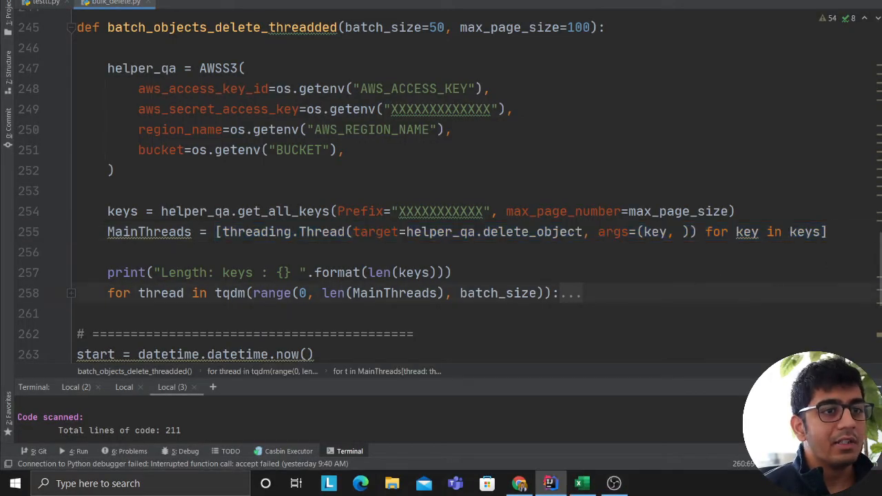
left_click(582, 483)
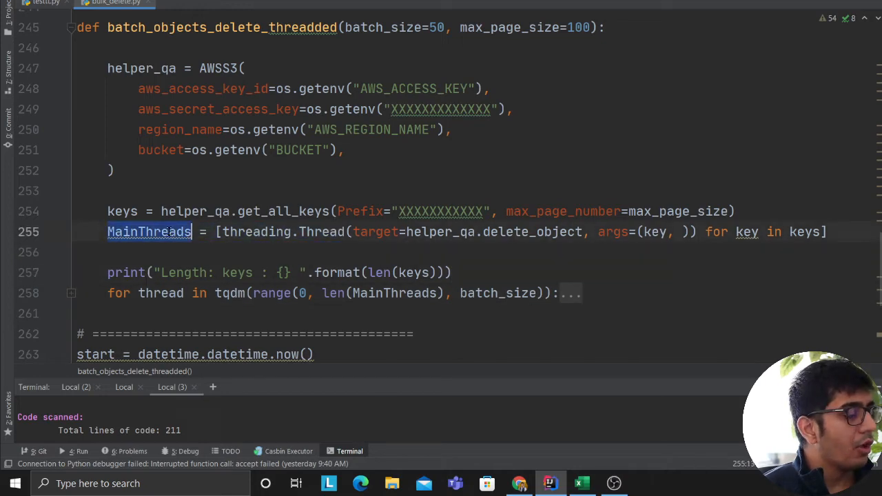
scroll("down", 3)
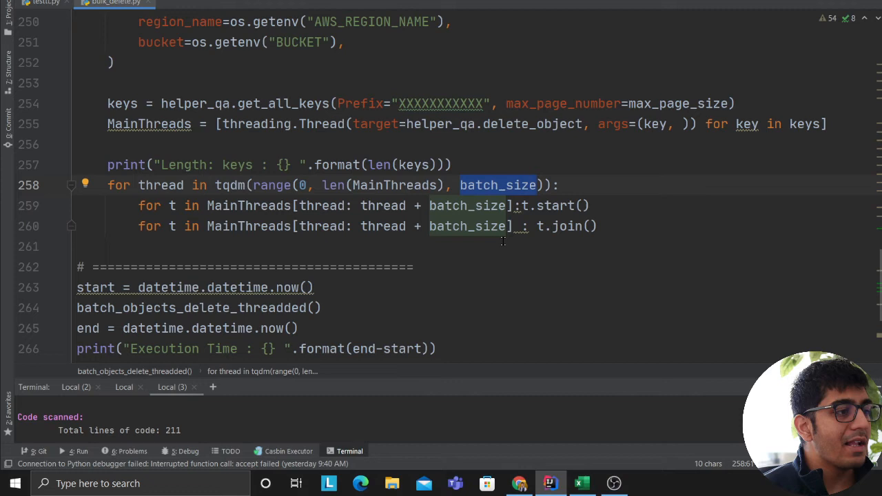
mouse_move(309, 217)
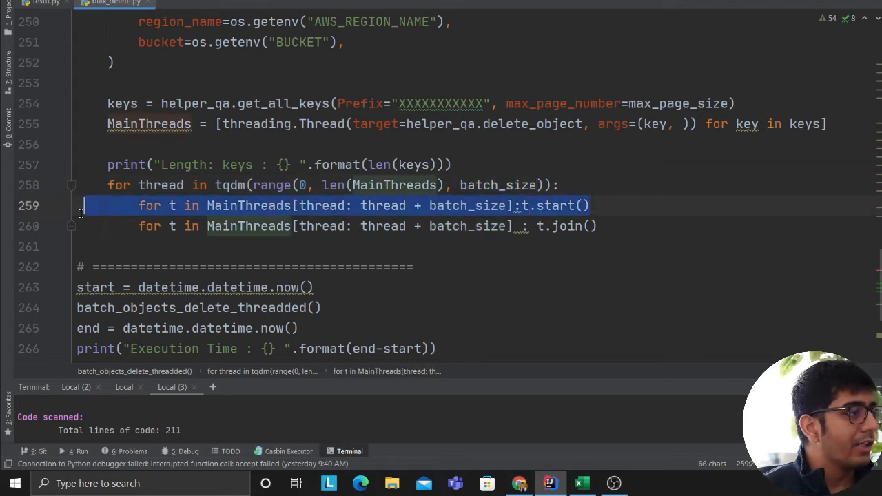
- Unfold the batching loop to show its thread start and join lines
left_click(234, 226)
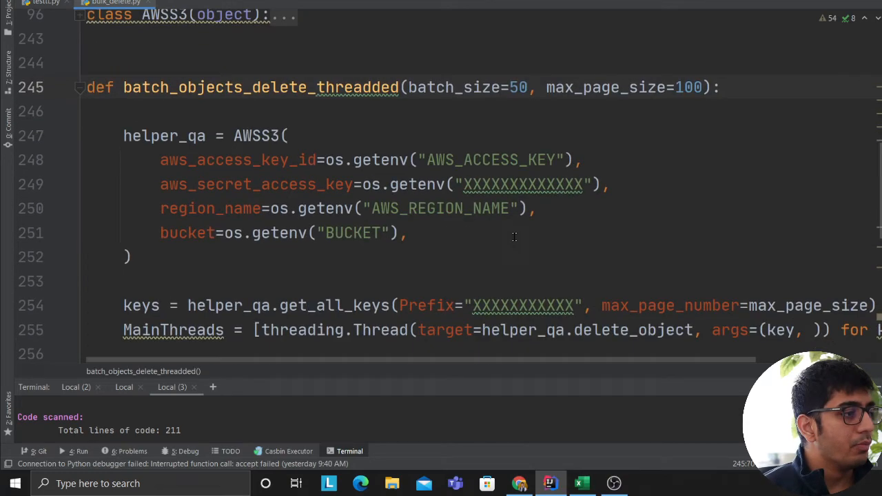
- Scroll to the timing block and highlight the Execution Time print statement
scroll("down", 3)
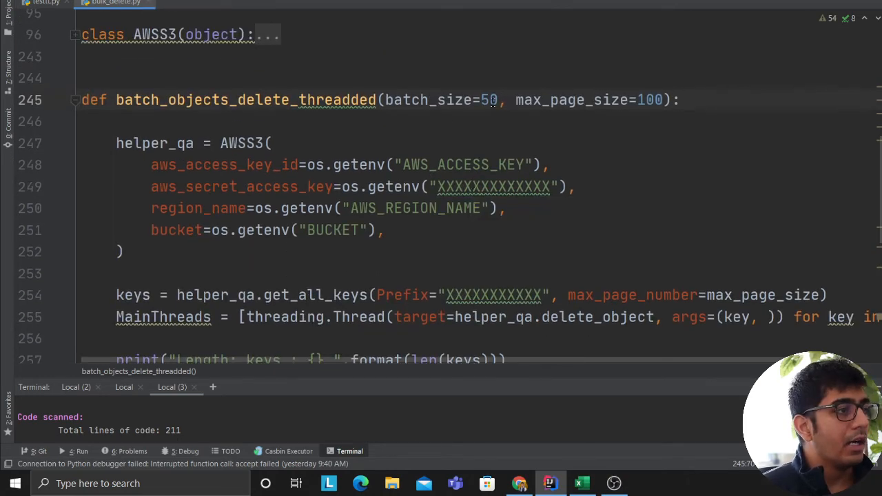
double_click(489, 99)
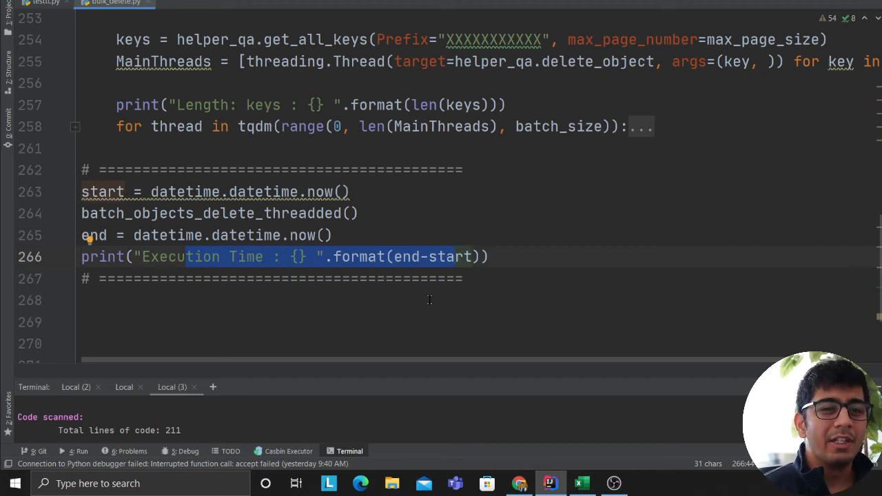
mouse_move(423, 309)
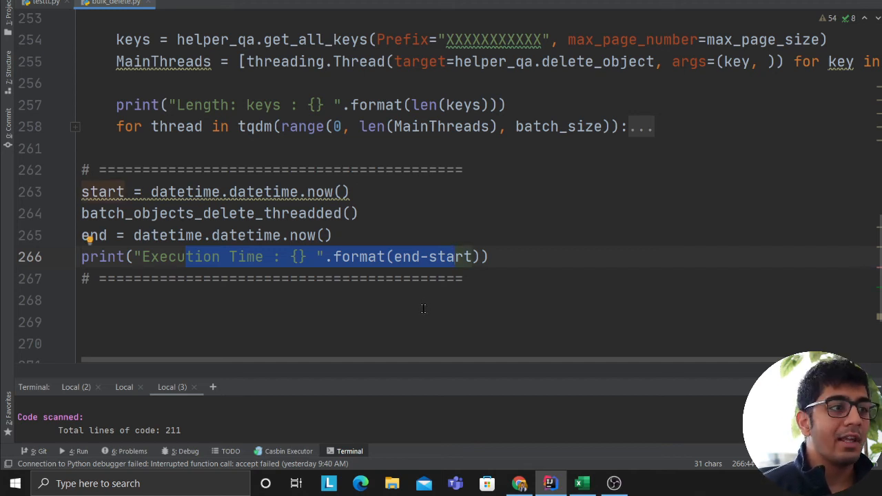